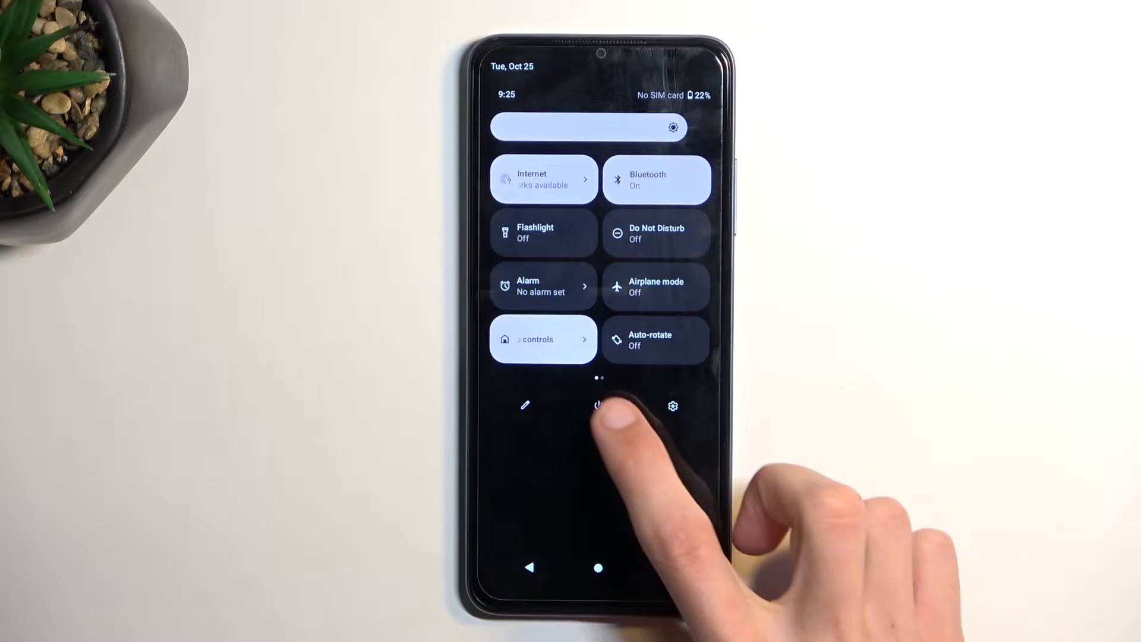
# Shut the phone down via the Power off option in the Quick Settings power menu
pyautogui.click(598, 406)
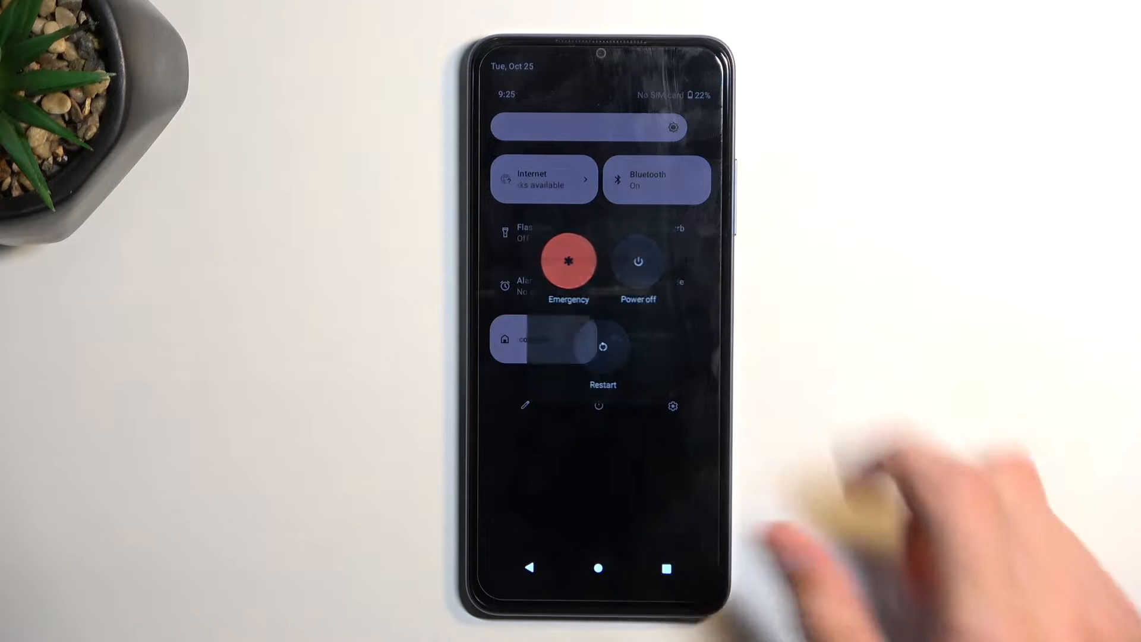
pyautogui.click(603, 348)
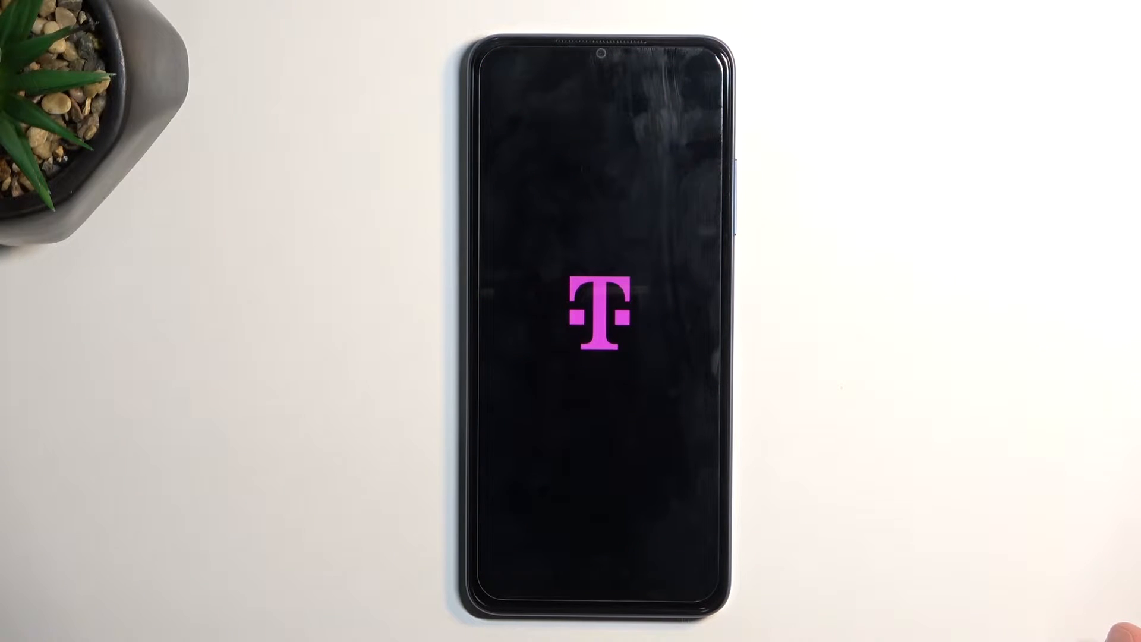